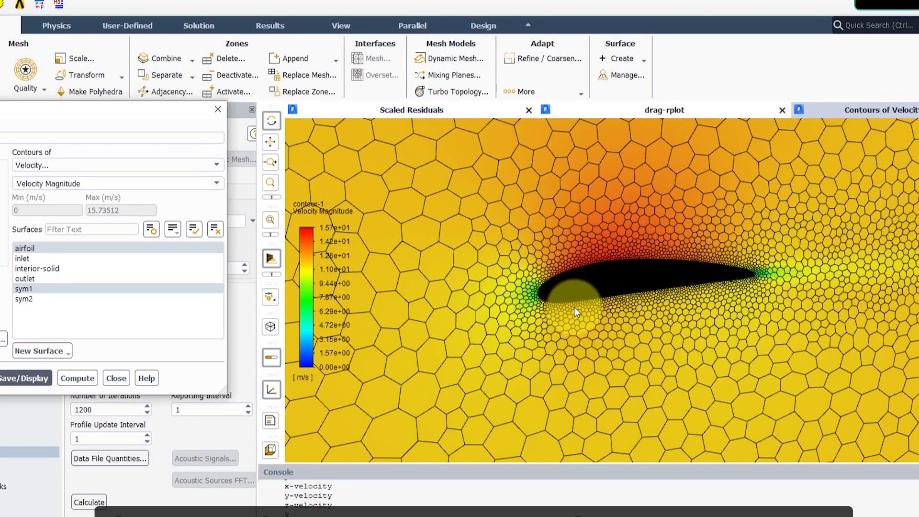
Colour the contour by Static Pressure and apply it to the pipe bend's inlet, outlet and wall
{"action": "left_click", "coordinate": [115, 164]}
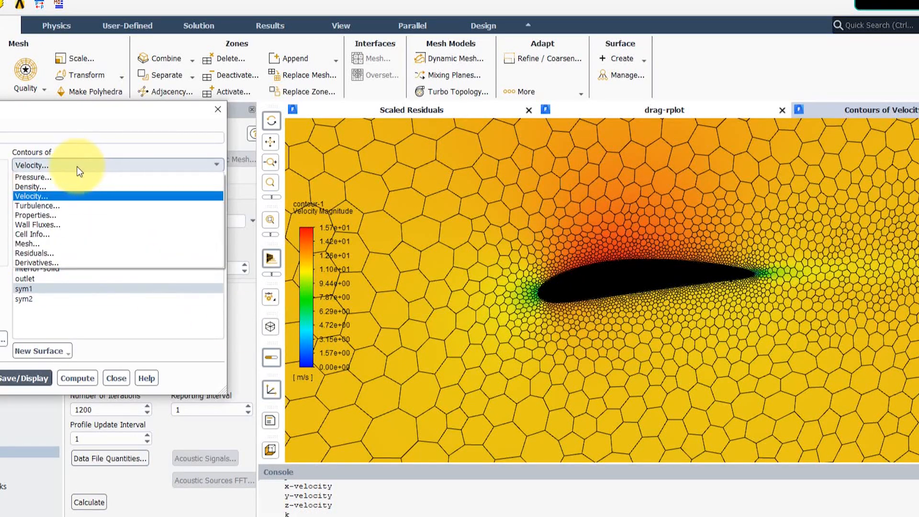
{"action": "left_click", "coordinate": [32, 177]}
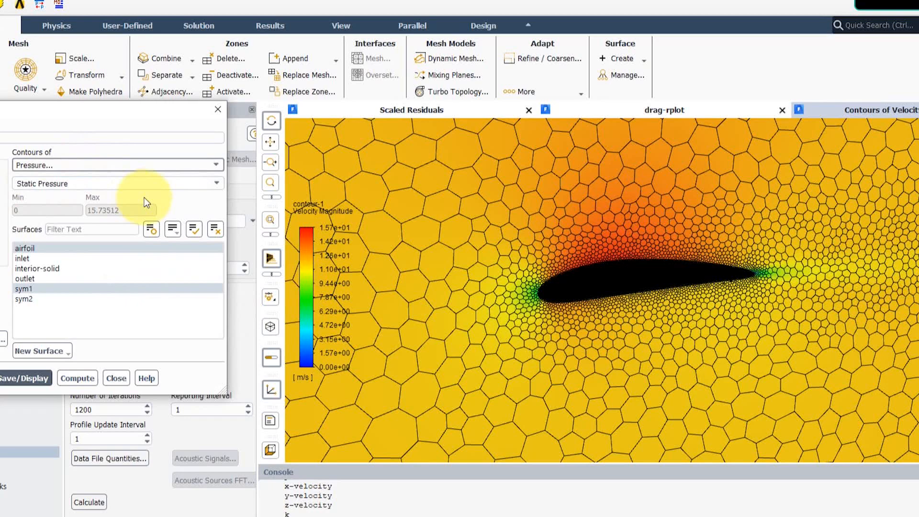
{"action": "left_click", "coordinate": [24, 379]}
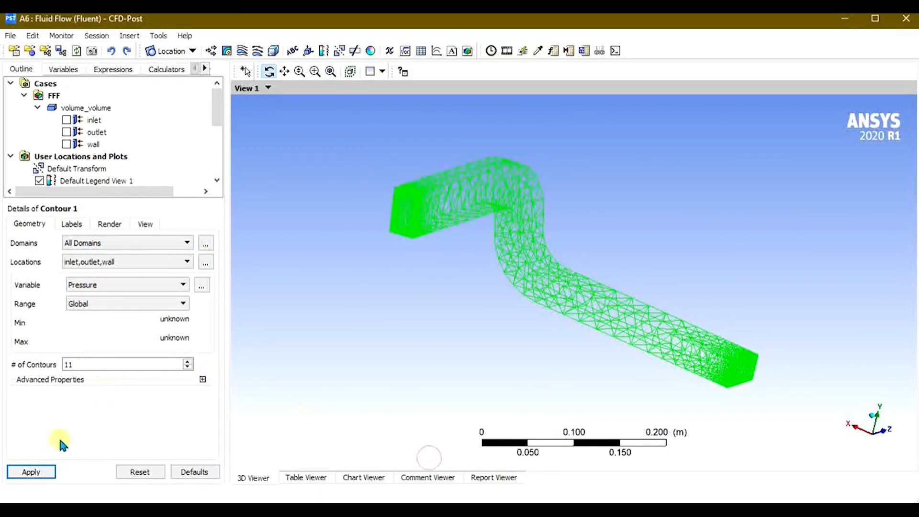
{"action": "left_click", "coordinate": [30, 472]}
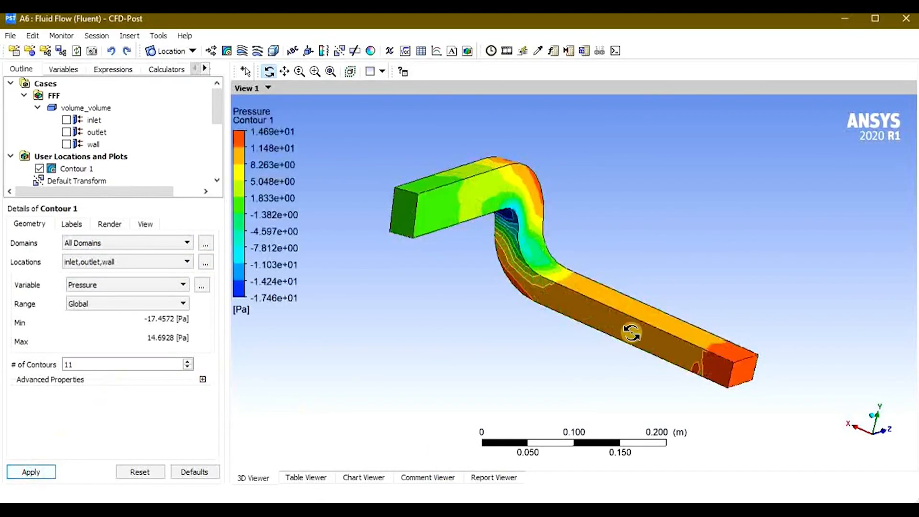